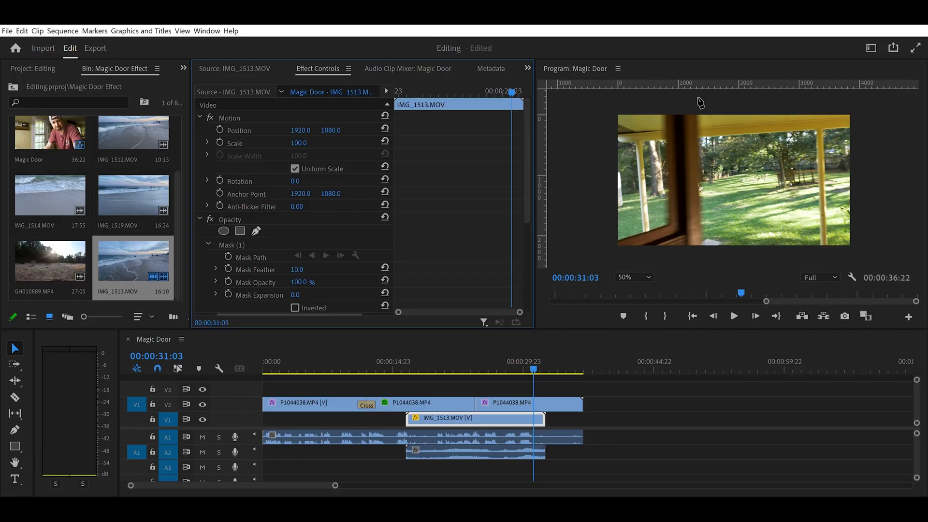
Step: Resize Mask (1) on the top P1044038 clip so it frames the doorway on the right
drag(697, 109, 703, 251)
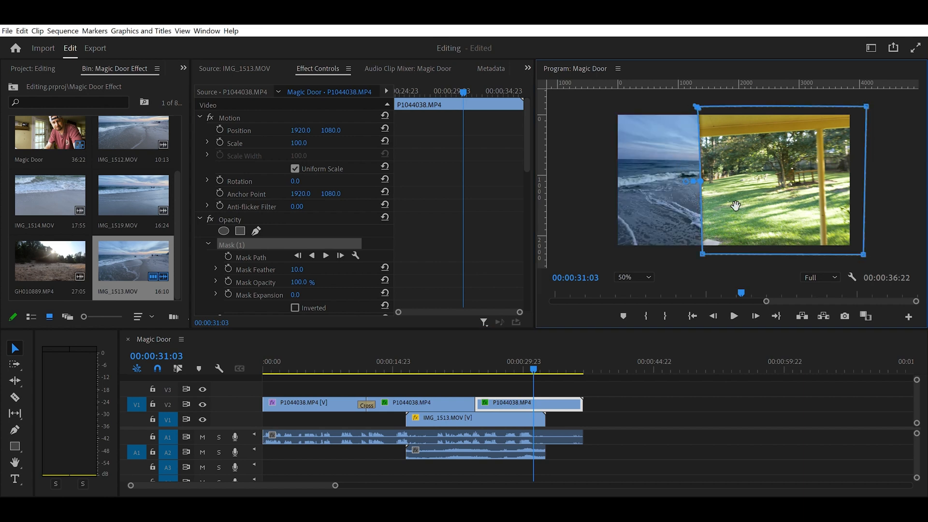
Step: Invert Mask (1) so the beach shows inside the doorway, keyframing the mask path
click(294, 307)
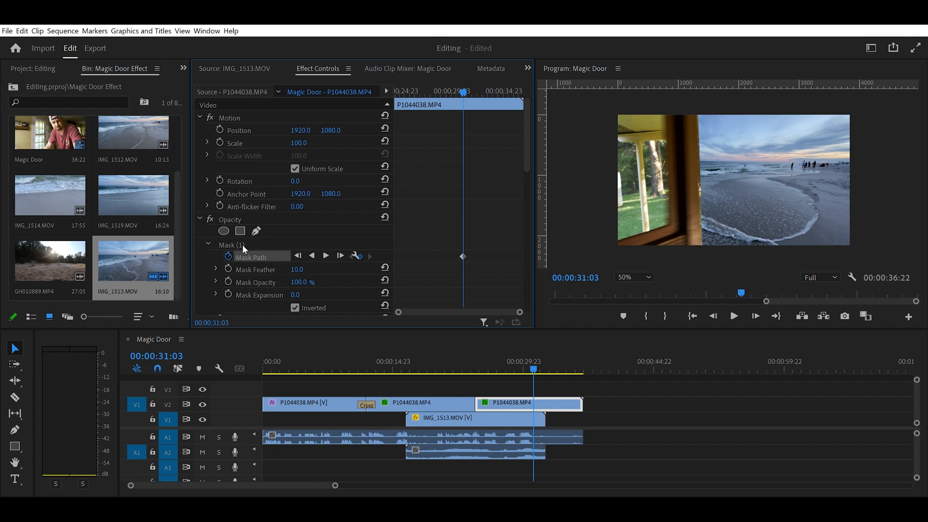
mouse_move(508, 289)
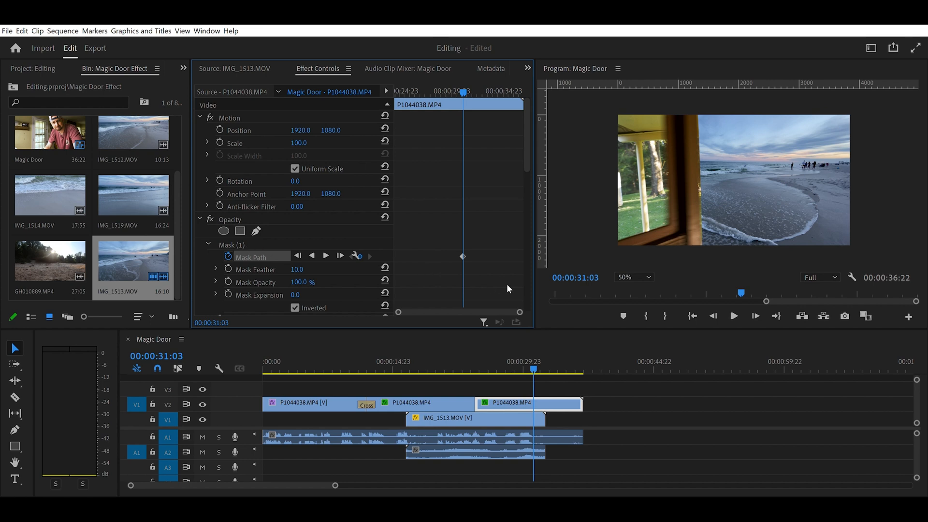